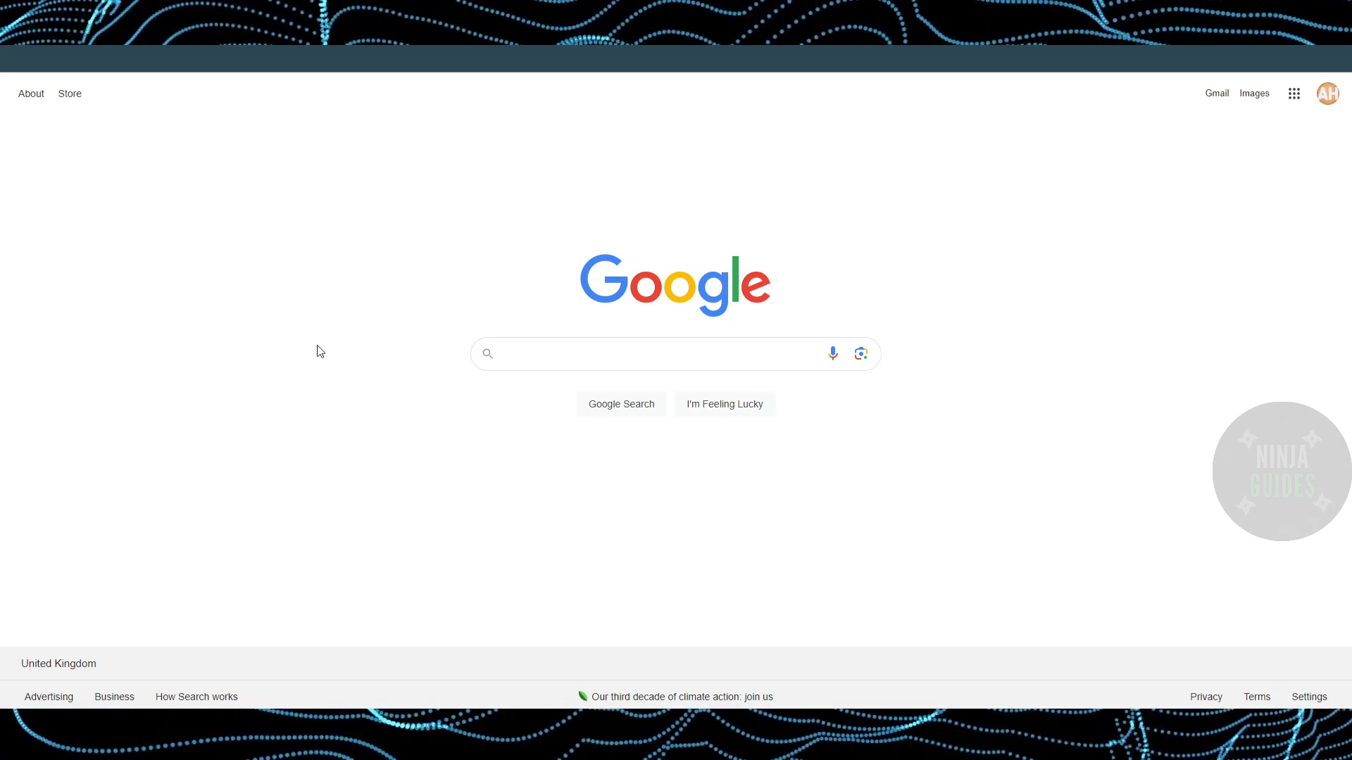
Step: Search Google for 'imessages' to bring up Apple's Messages support results
left_click(617, 354)
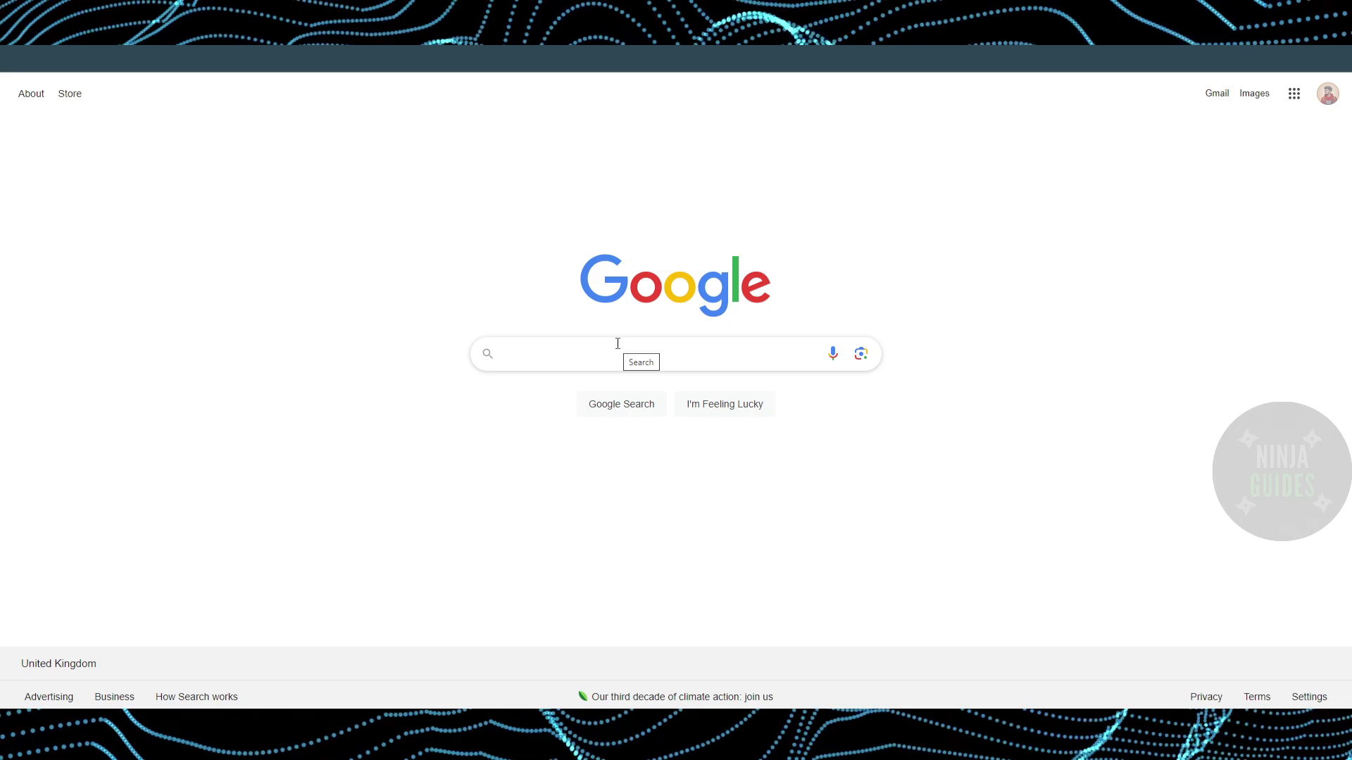
type("imessages")
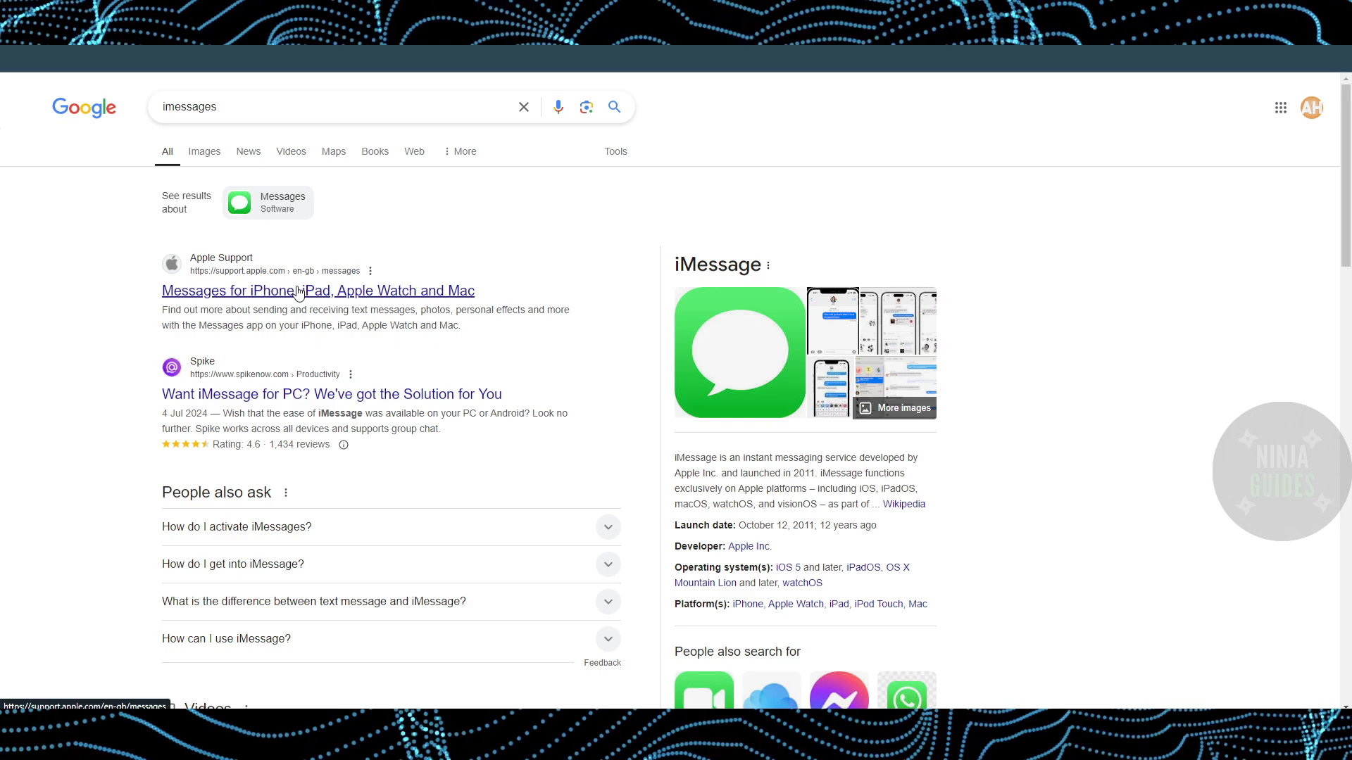
mouse_move(348, 340)
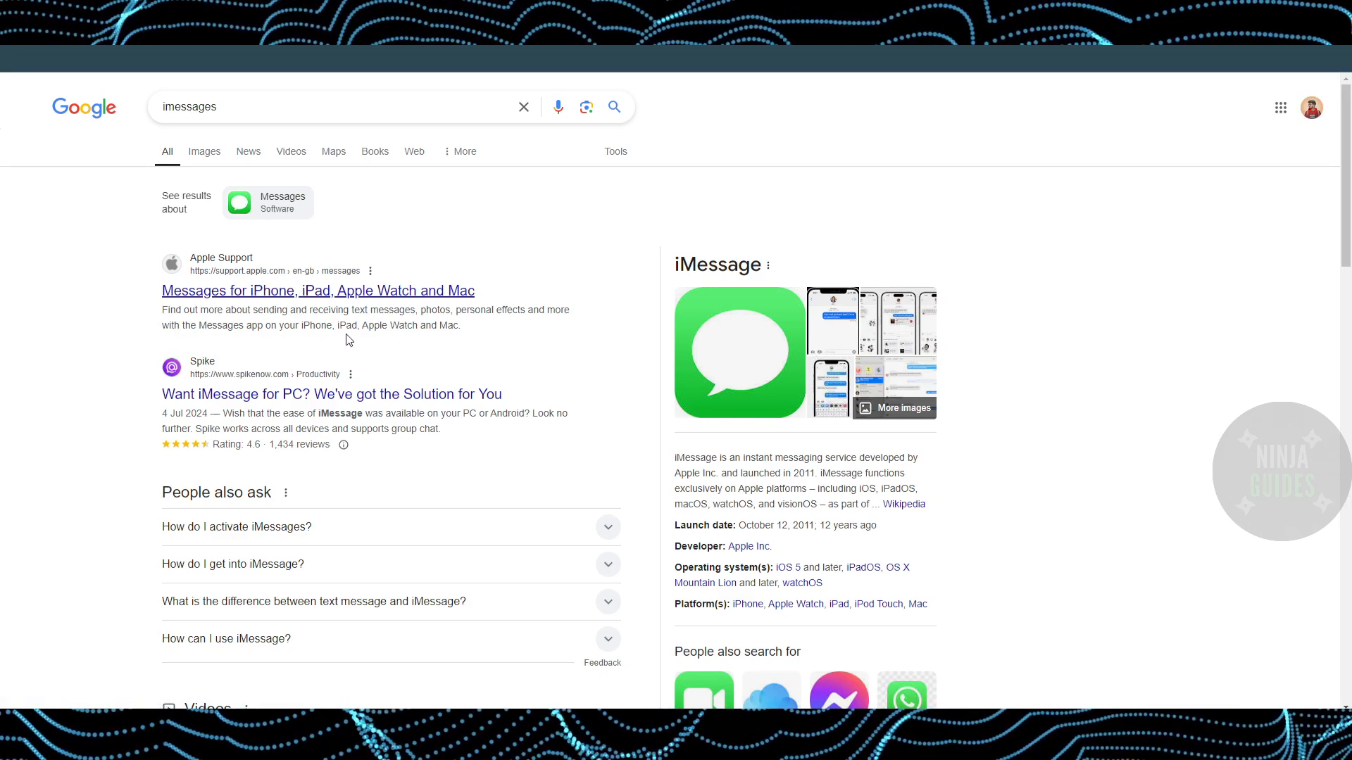
left_click(317, 291)
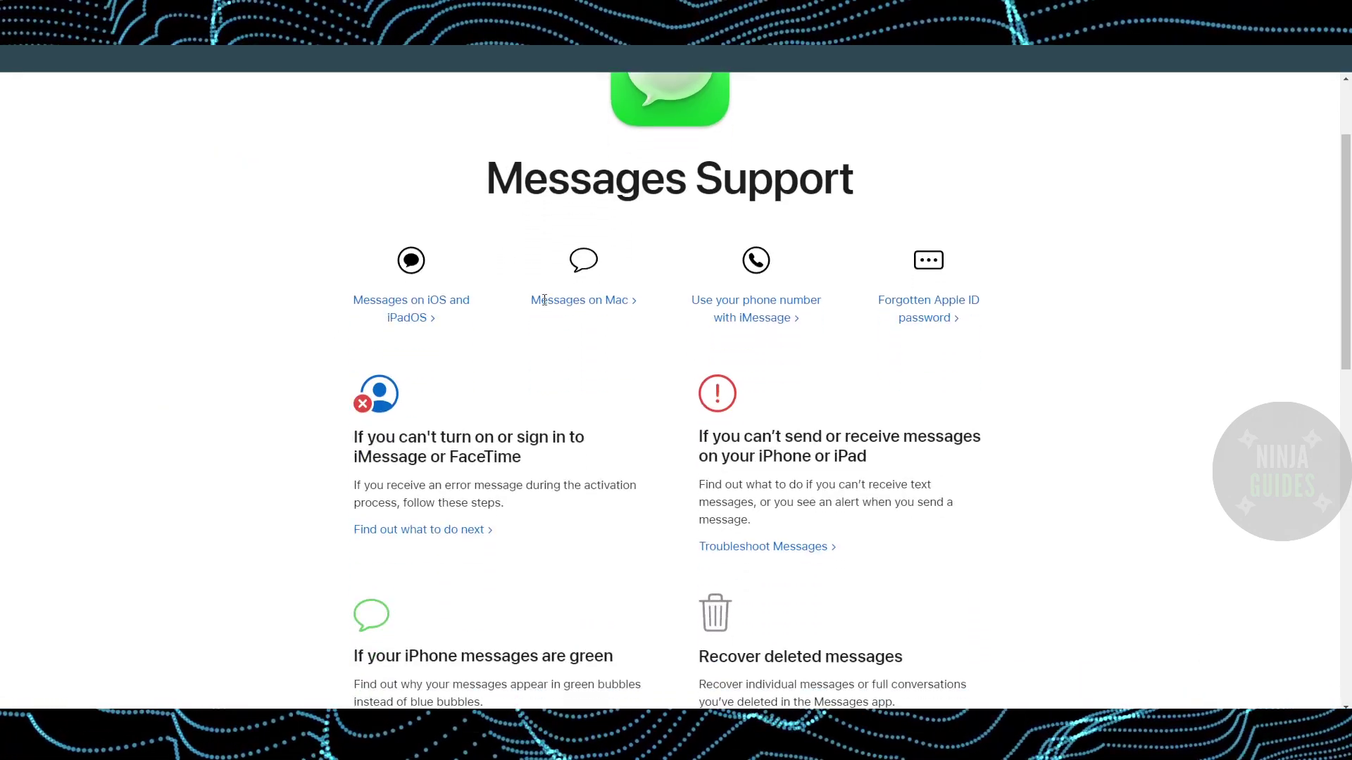
scroll("down", 3)
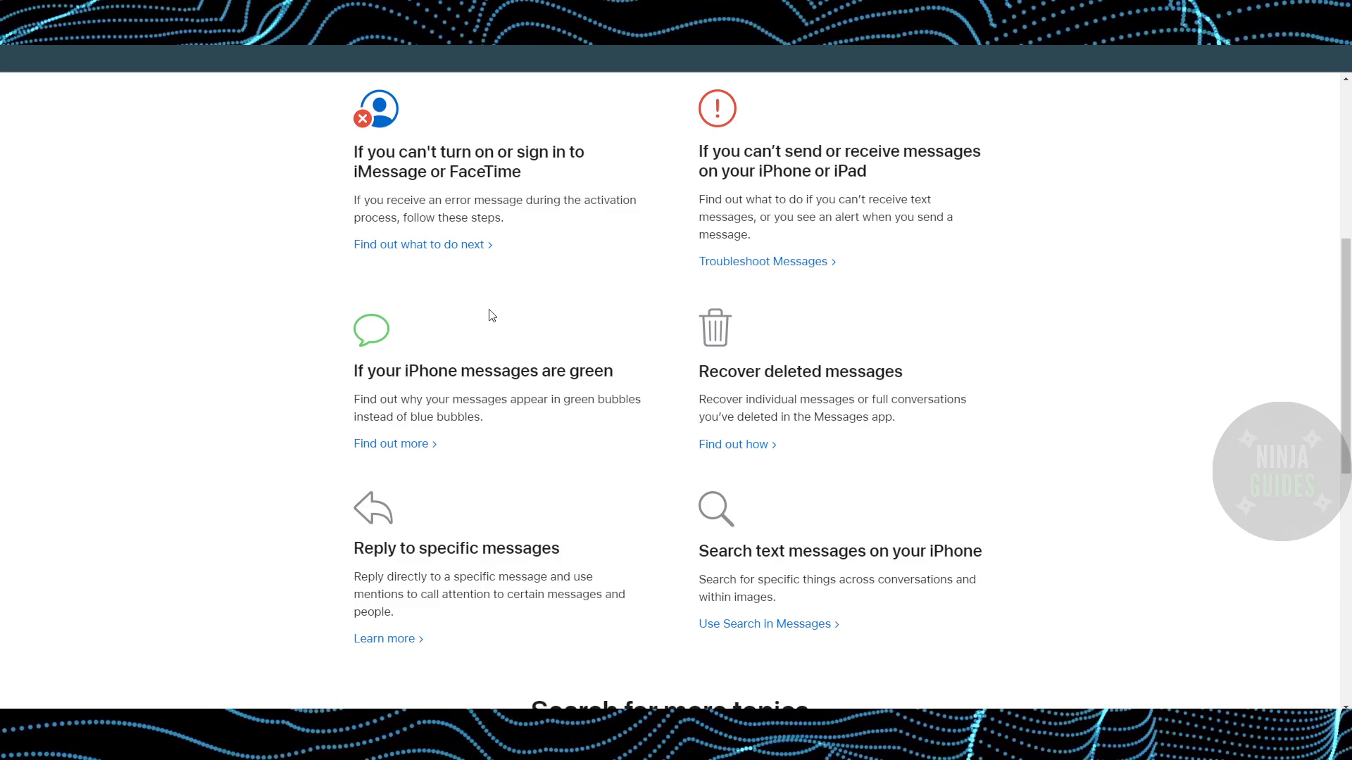
scroll("up", 3)
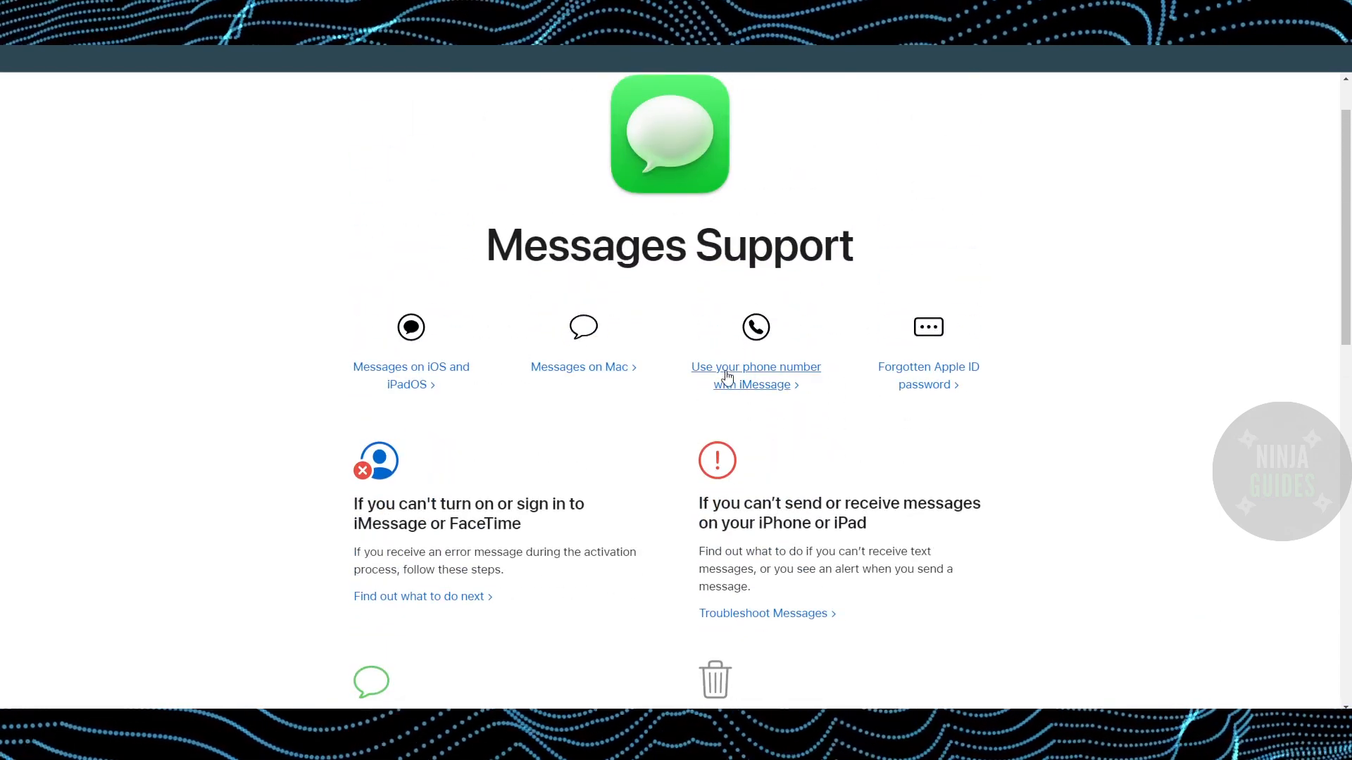
mouse_move(200, 328)
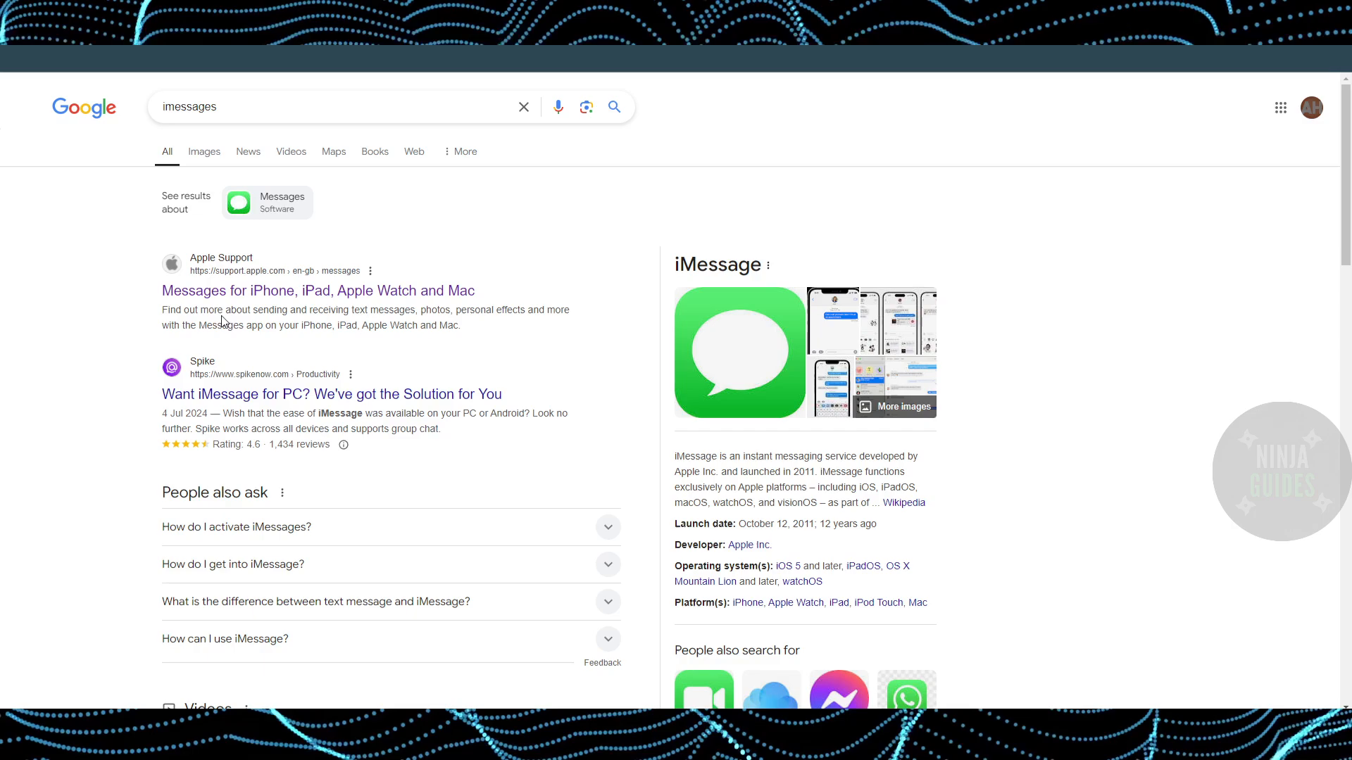
Step: Replace the Google query with 'google messages' to surface Google Messages for web
left_click(336, 106)
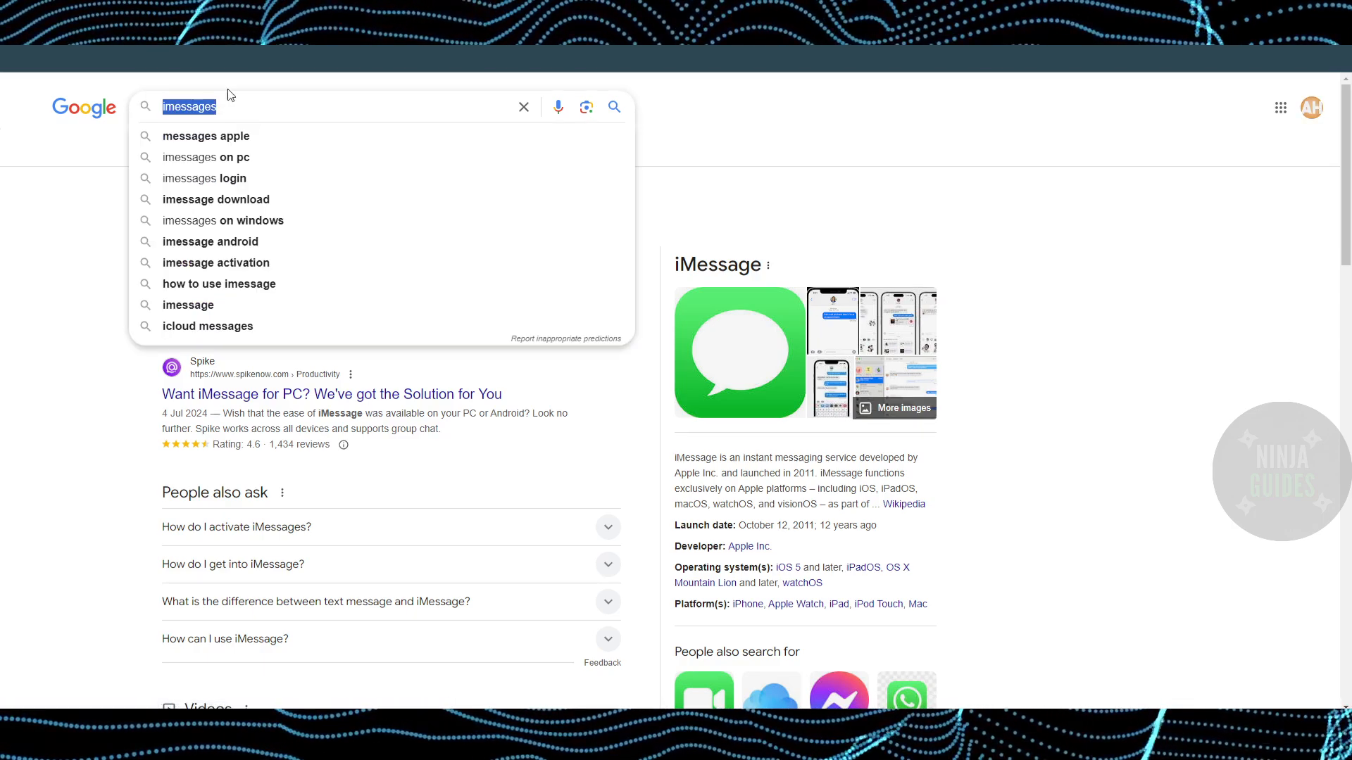
type("google mess")
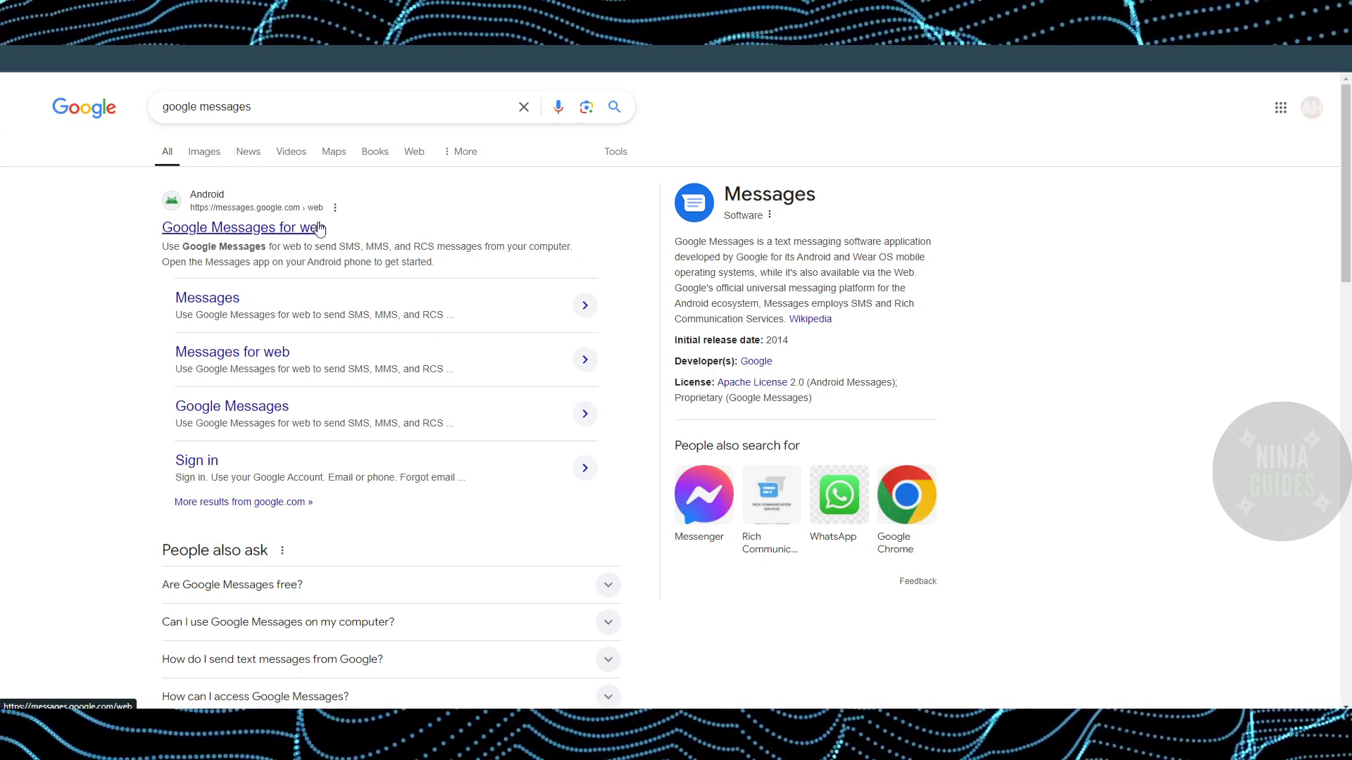
Step: Open the 'Google Messages for web' result to reach the QR code pairing page
left_click(242, 226)
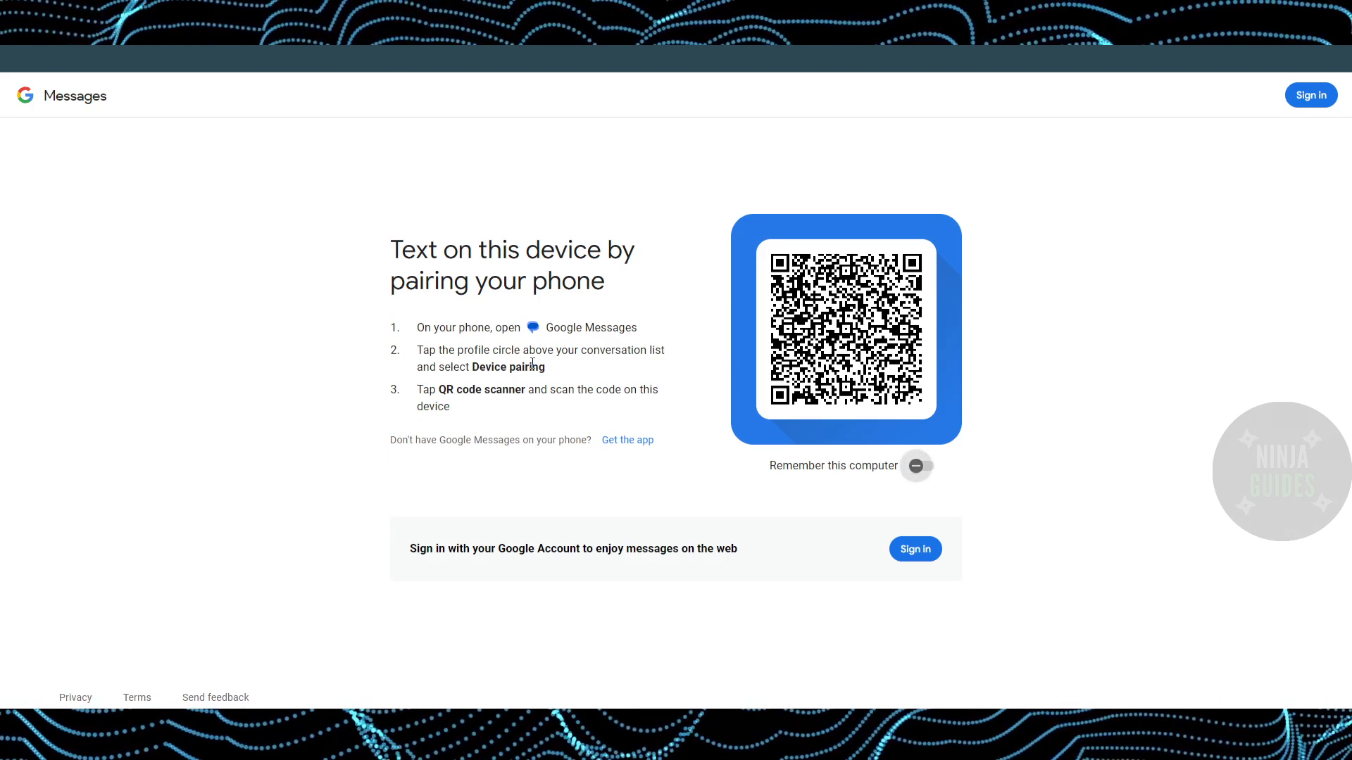
left_click(916, 465)
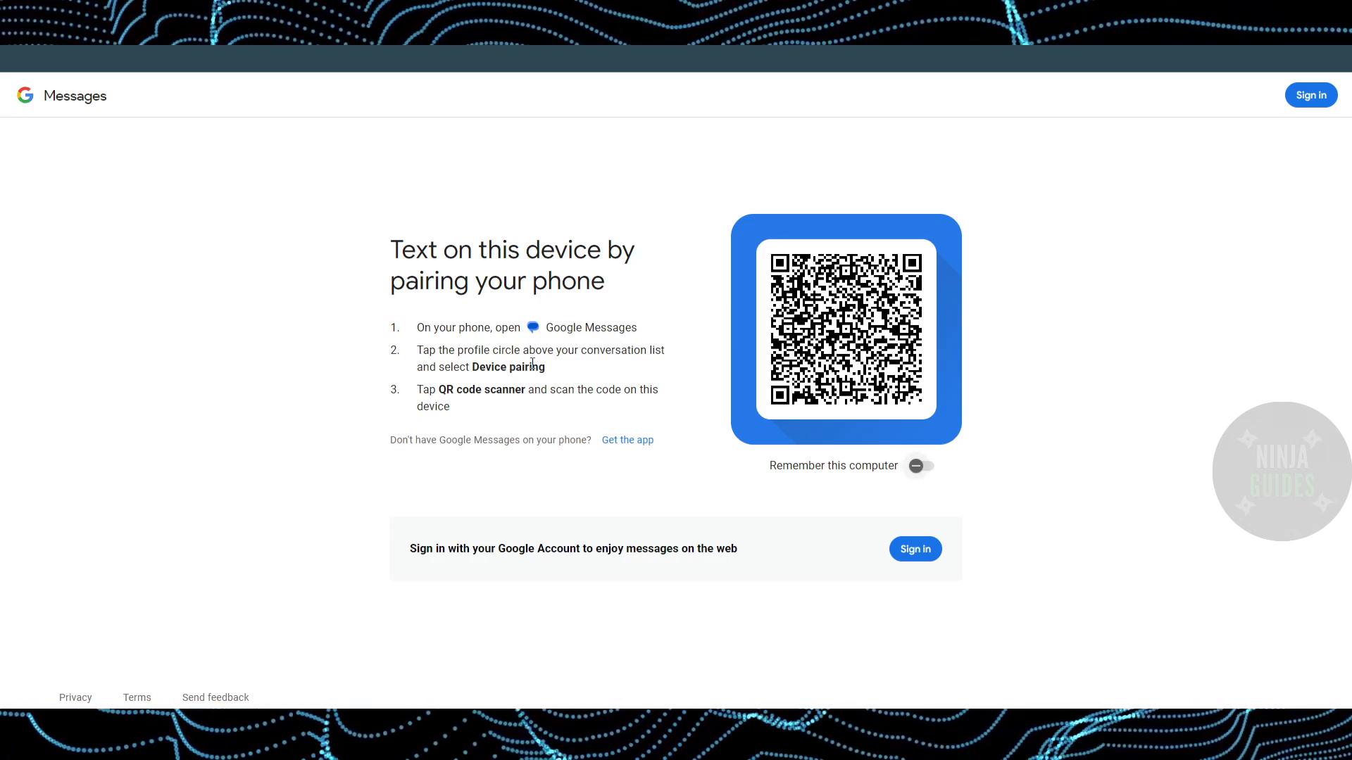